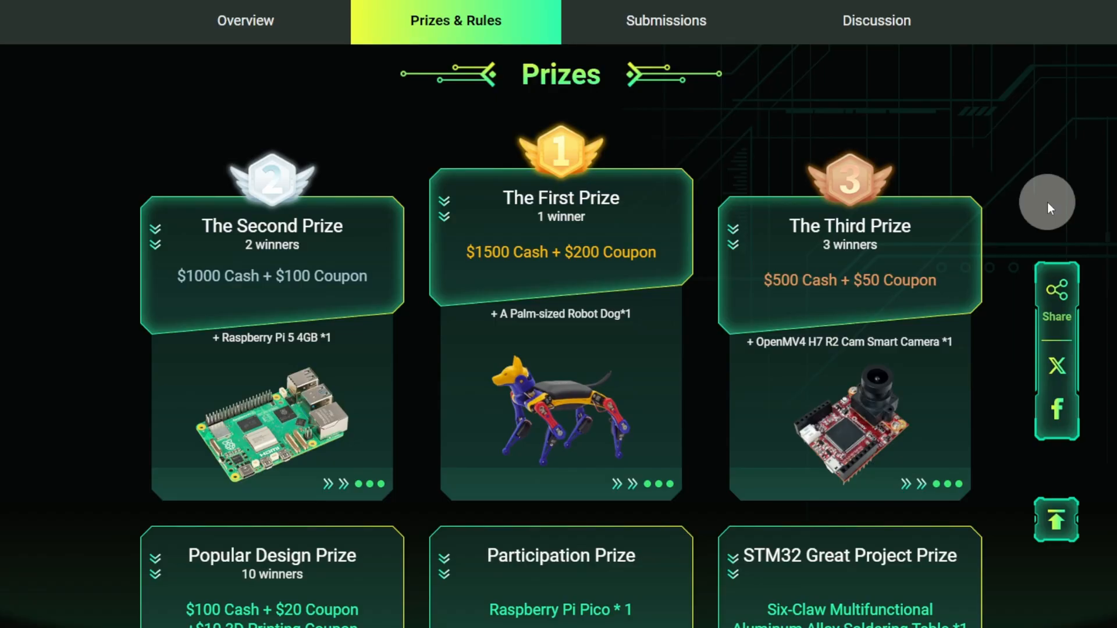
- Reach the ESPHome integration via Settings > Devices & services and view its seven devices
{"action": "left_click", "coordinate": [245, 20]}
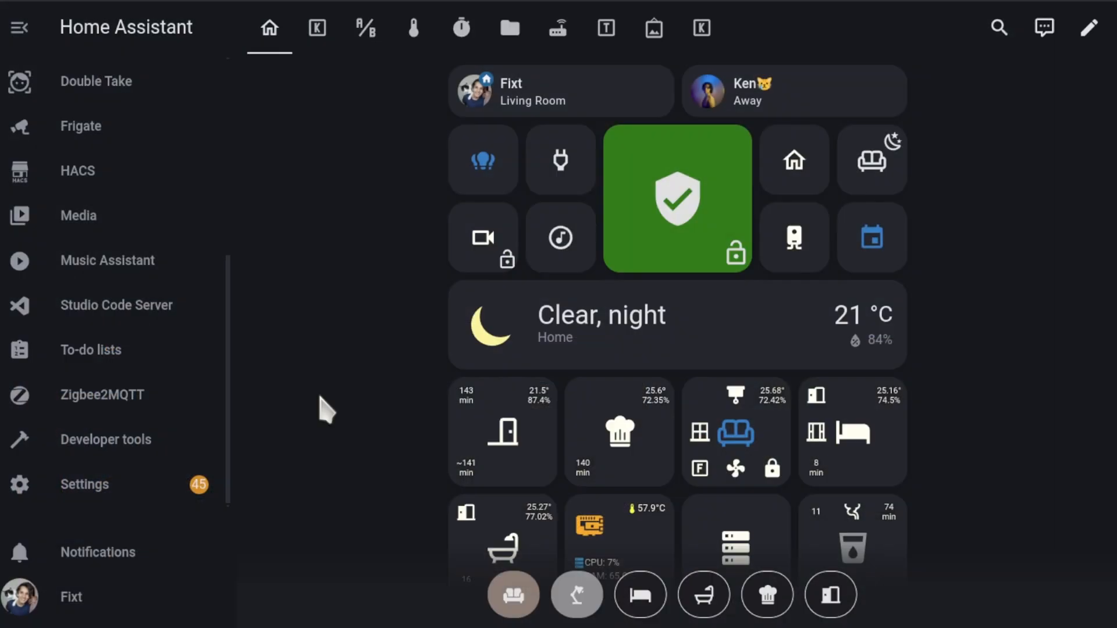
{"action": "mouse_move", "coordinate": [168, 477]}
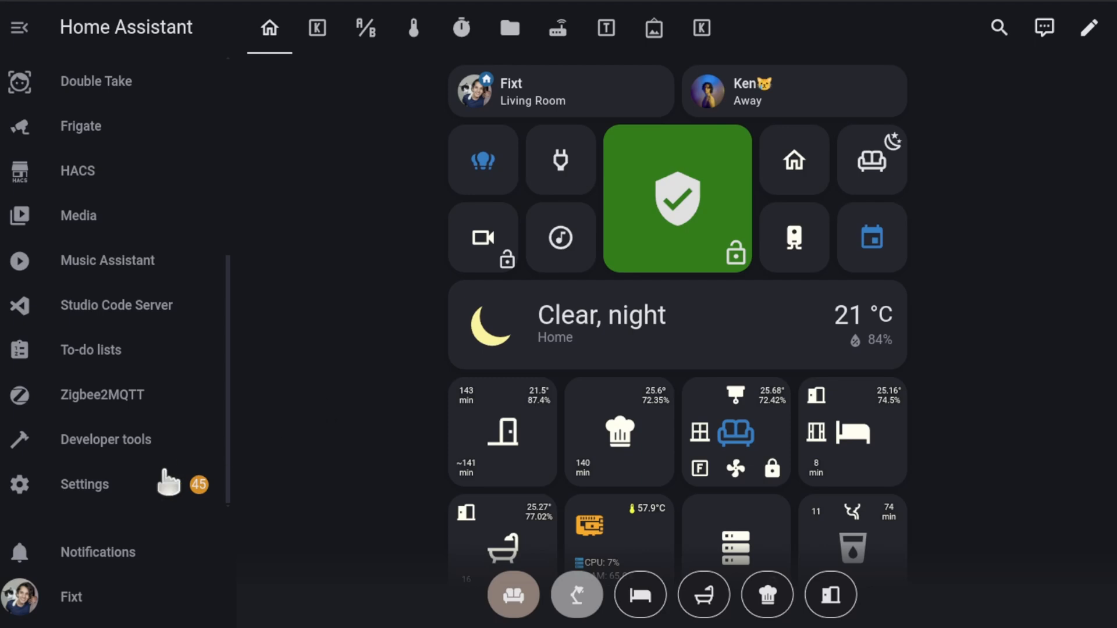
{"action": "left_click", "coordinate": [84, 484]}
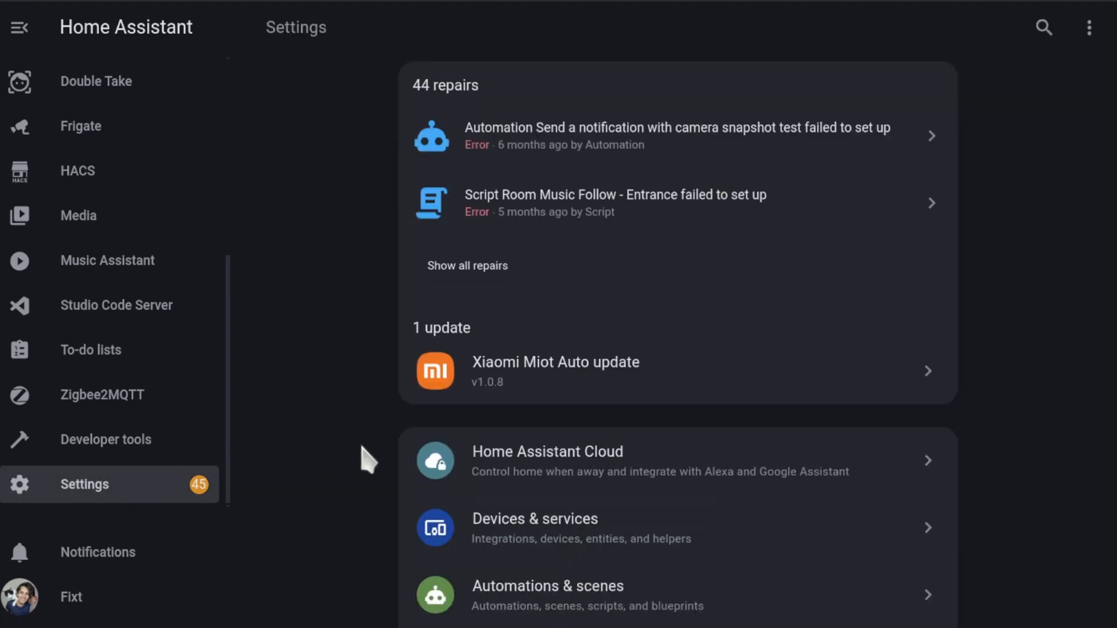
{"action": "left_click", "coordinate": [534, 520]}
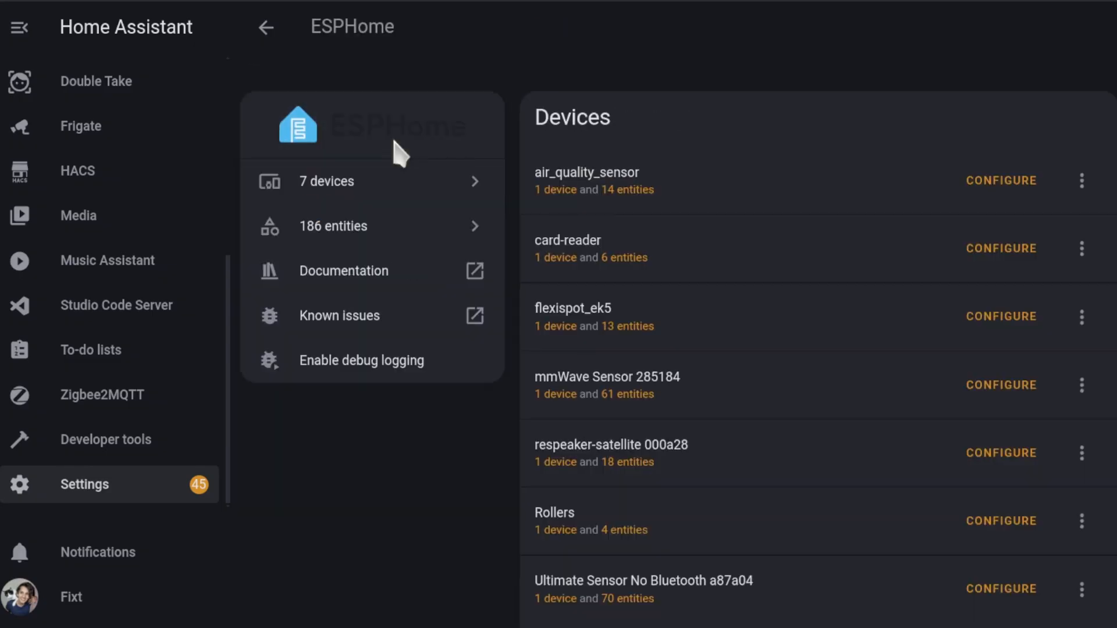
{"action": "scroll", "scroll_direction": "down", "scroll_amount": 3}
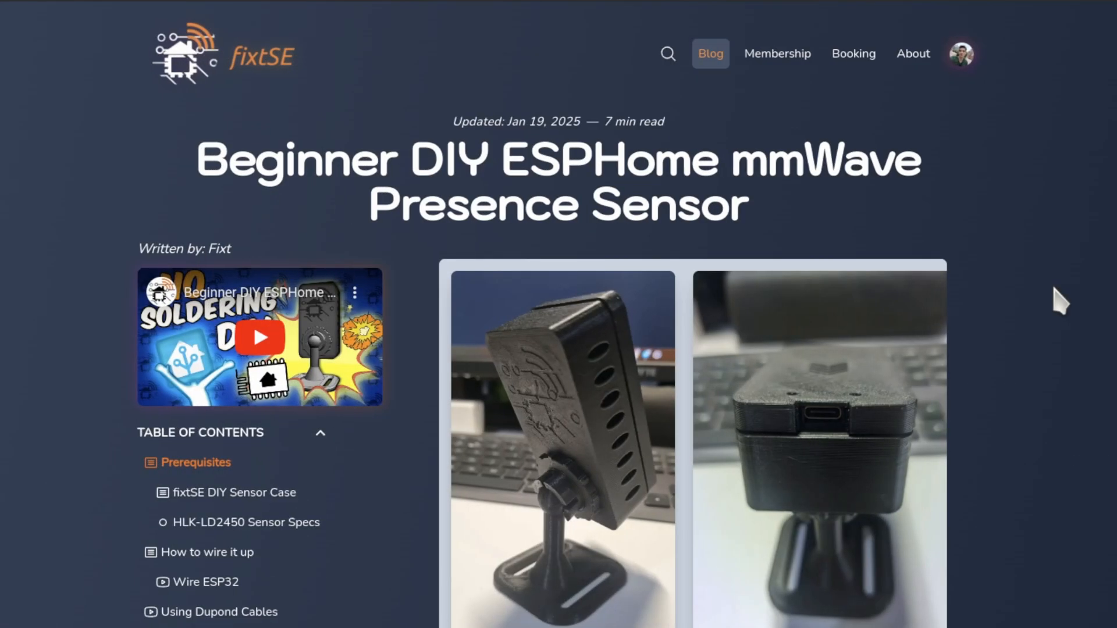
{"action": "mouse_move", "coordinate": [251, 484]}
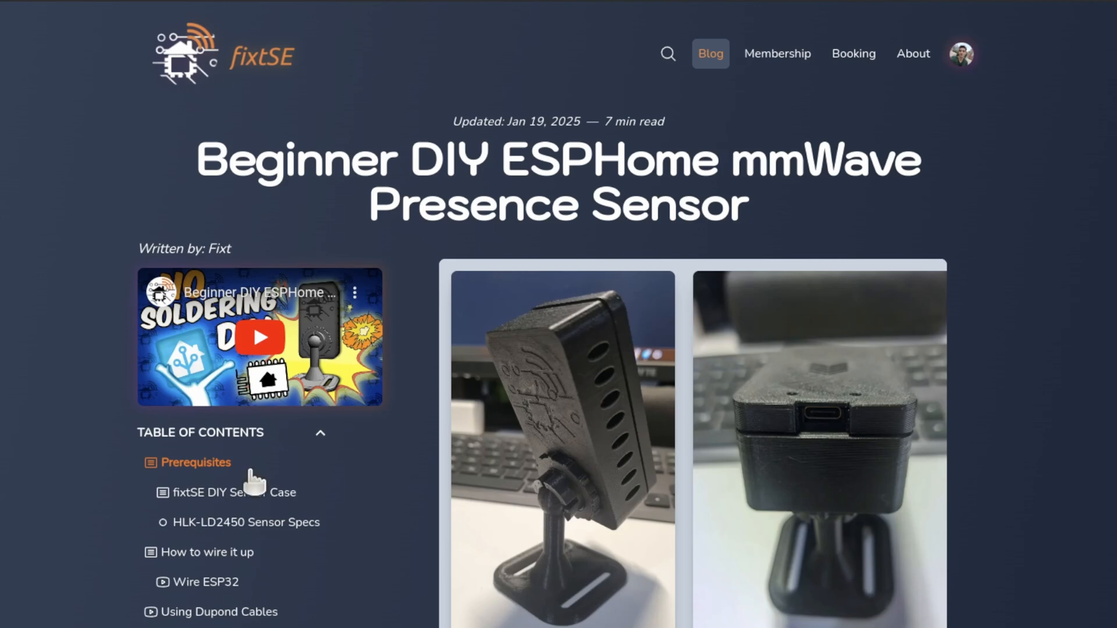
- In the ESPHome Firmware section, start the install variant without Bluetooth Proxy
{"action": "scroll", "scroll_direction": "down", "scroll_amount": 3}
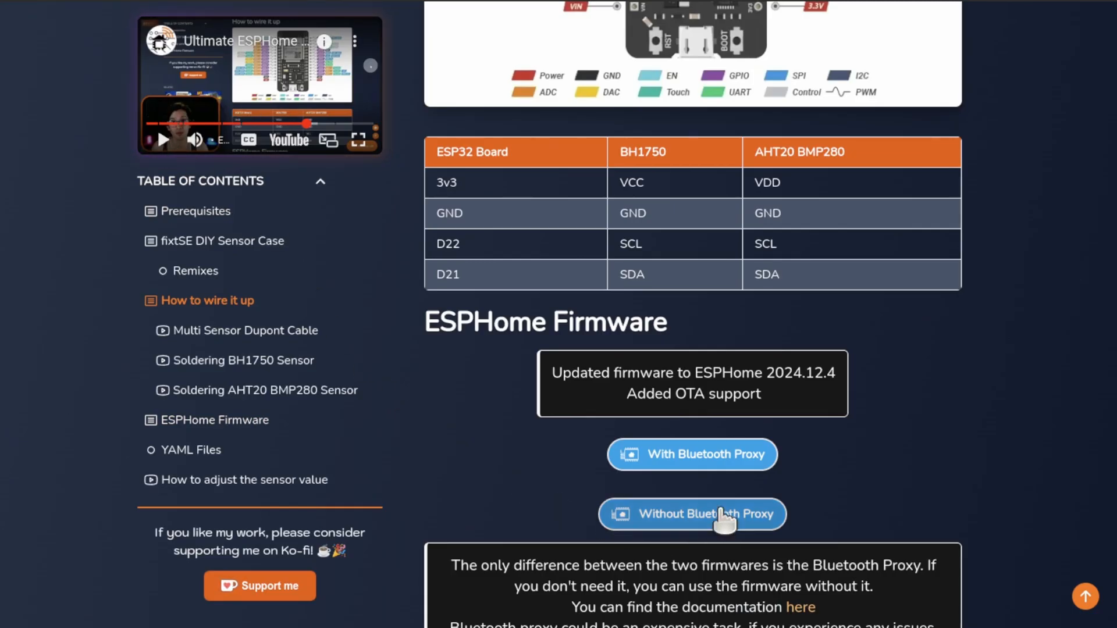
{"action": "left_click", "coordinate": [691, 513]}
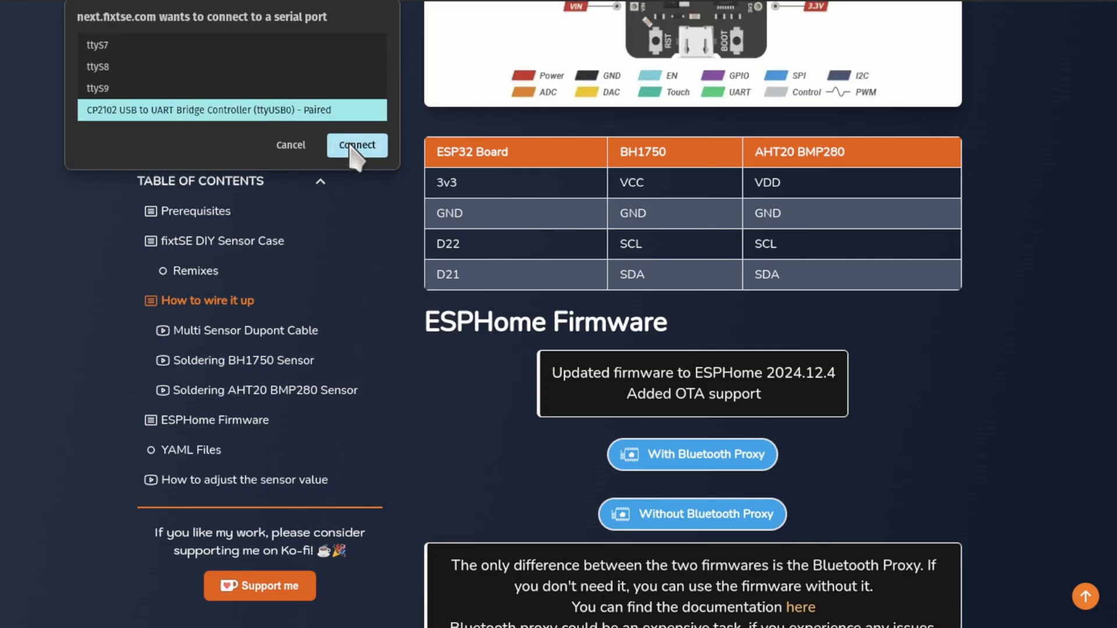
- Connect to the CP2102 serial bridge and confirm installing Ultimate ESPHome Sensor no Bluetooth, erasing the device
{"action": "left_click", "coordinate": [357, 144]}
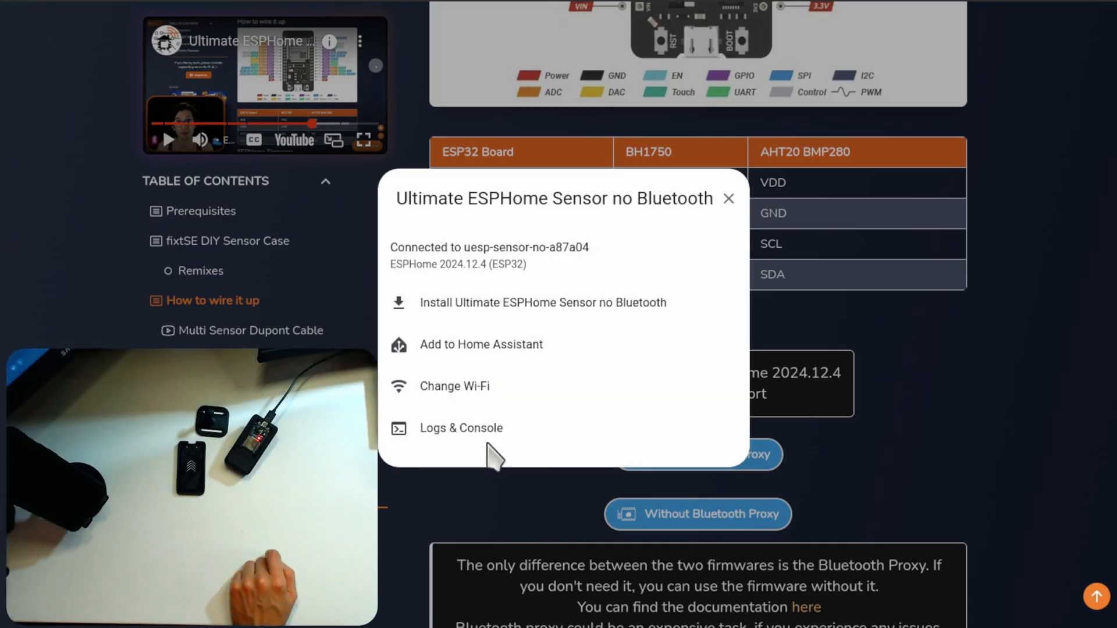
{"action": "left_click", "coordinate": [542, 303]}
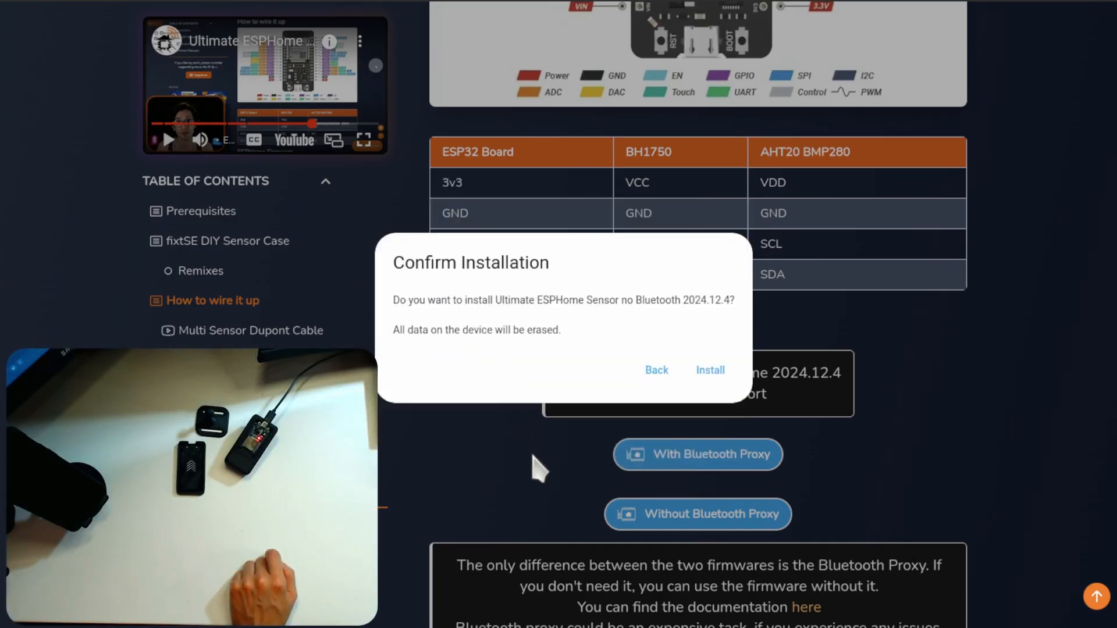
{"action": "left_click", "coordinate": [709, 370]}
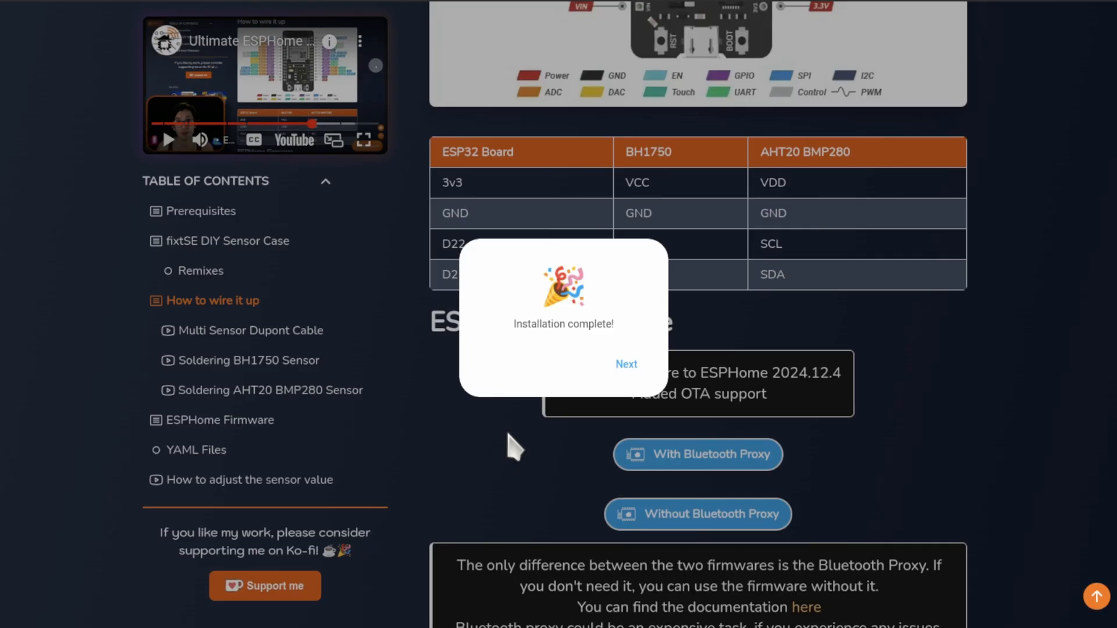
- Join the flashed sensor to the Ubuntu Wi-Fi network and add it to Home Assistant
{"action": "left_click", "coordinate": [626, 365]}
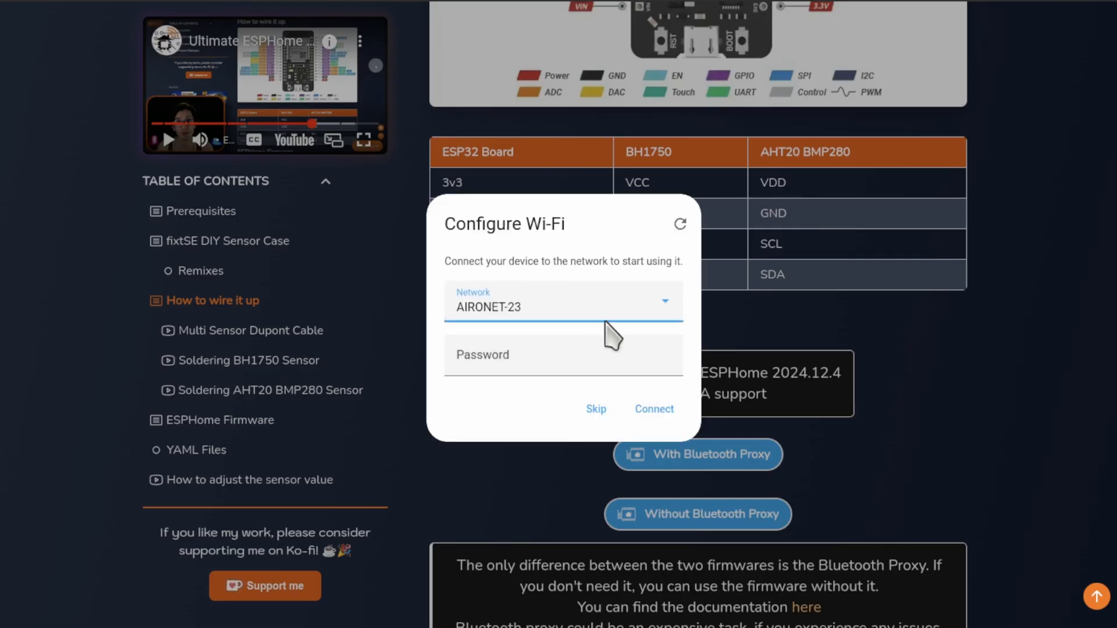
{"action": "left_click", "coordinate": [563, 300]}
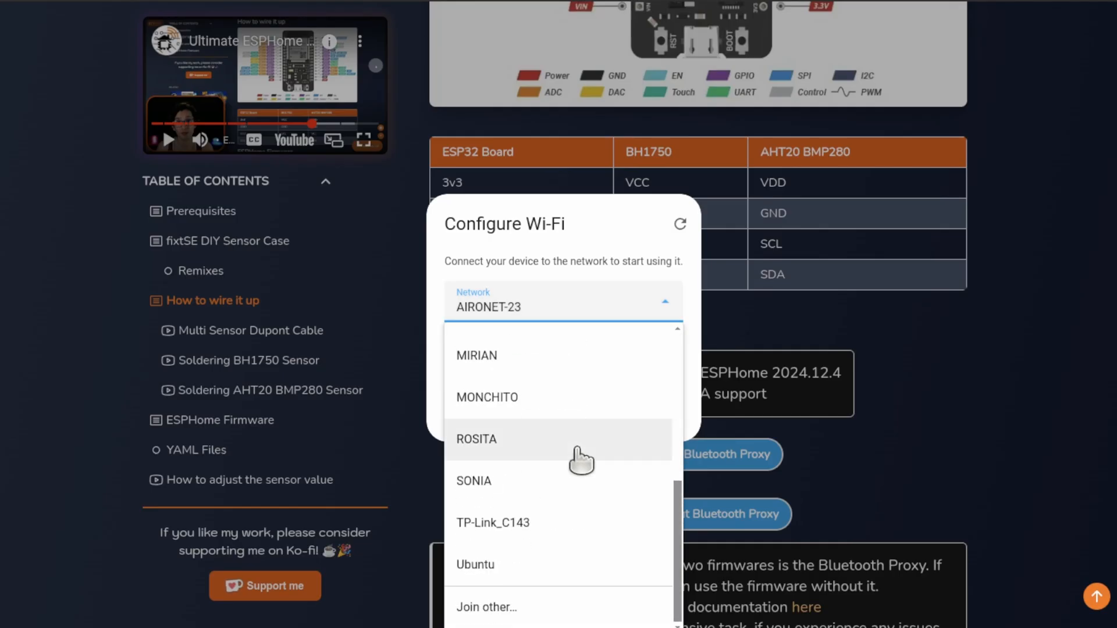
{"action": "left_click", "coordinate": [475, 564]}
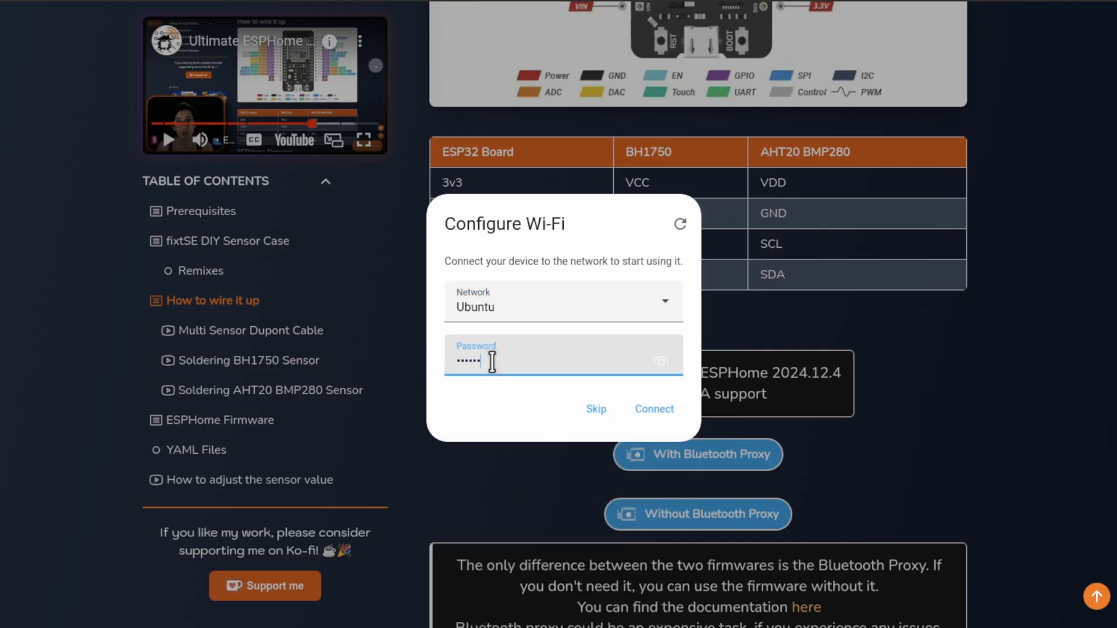
{"action": "left_click", "coordinate": [653, 409]}
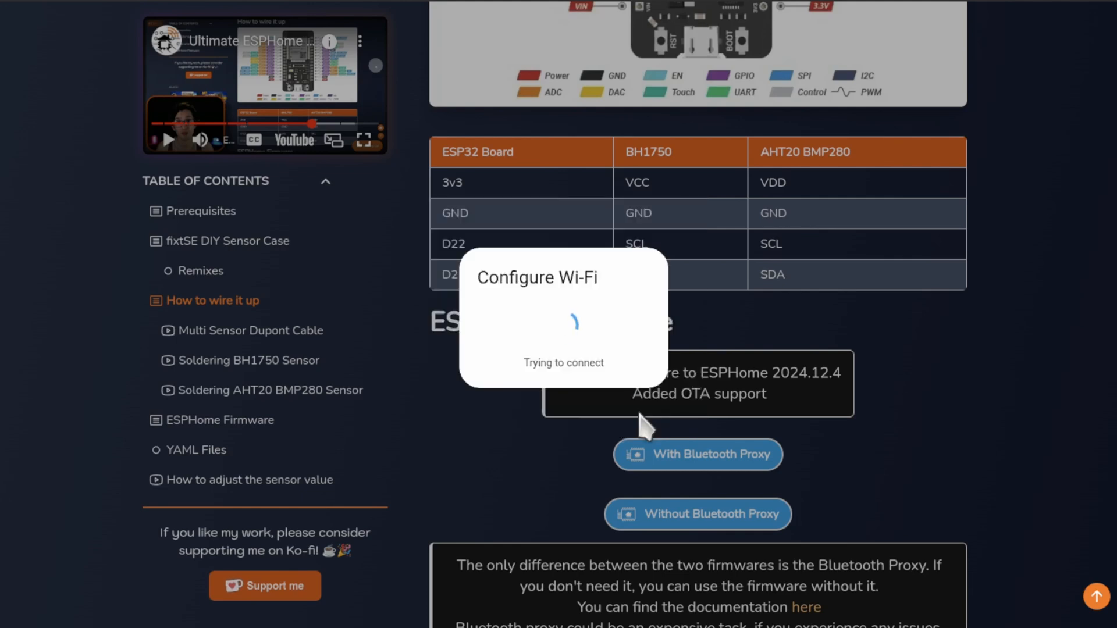
{"action": "mouse_move", "coordinate": [923, 459]}
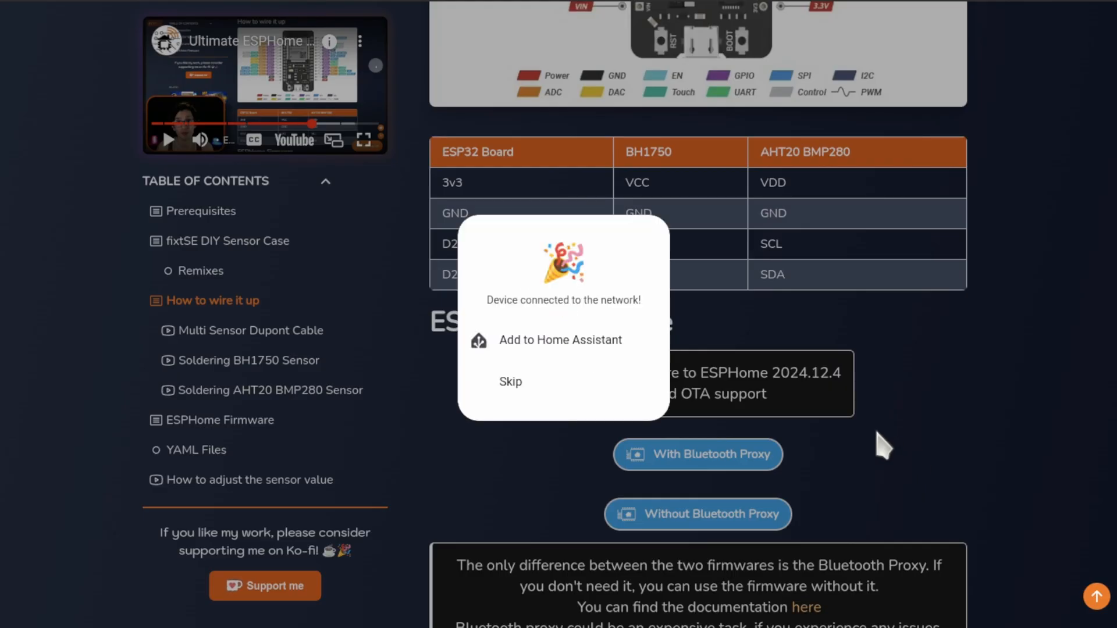
{"action": "left_click", "coordinate": [510, 382]}
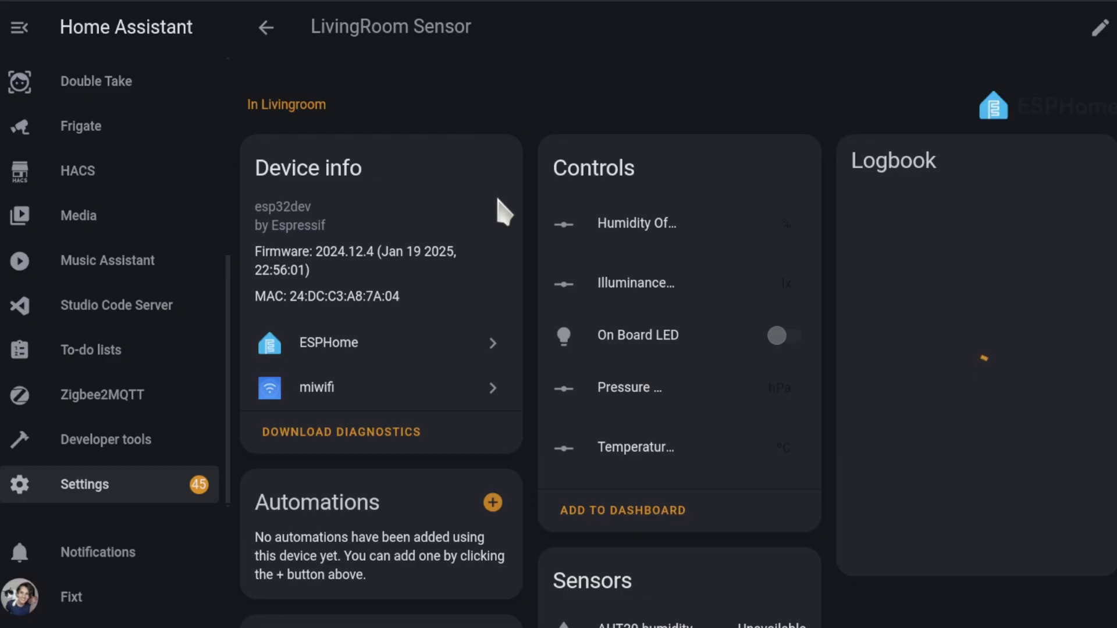
- Review the LivingRoom Sensor's Device info and Sensors cards showing firmware 2024.12.4 and live target readings
{"action": "scroll", "scroll_direction": "down", "scroll_amount": 3}
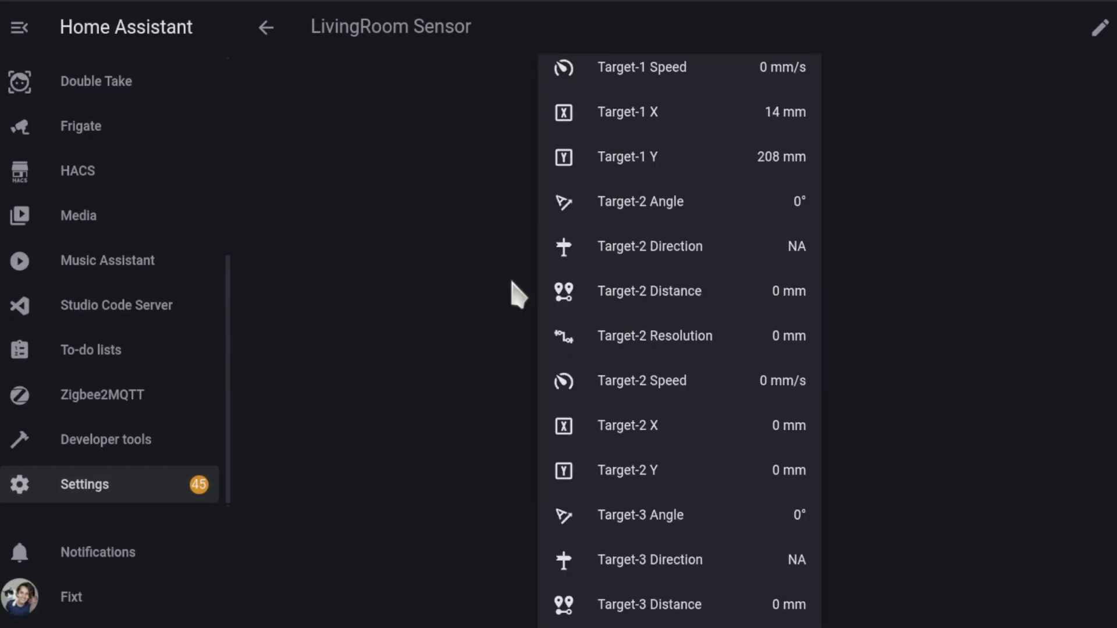
{"action": "scroll", "scroll_direction": "down", "scroll_amount": 3}
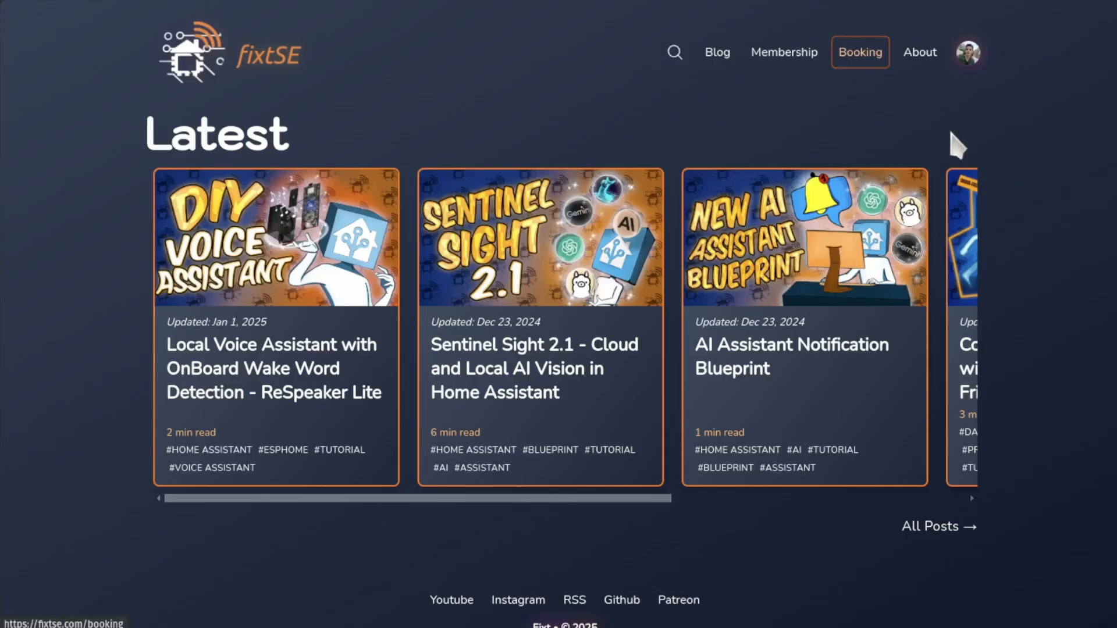
- Go to the fixtSE Booking page showing consulting testimonials
{"action": "left_click", "coordinate": [859, 53]}
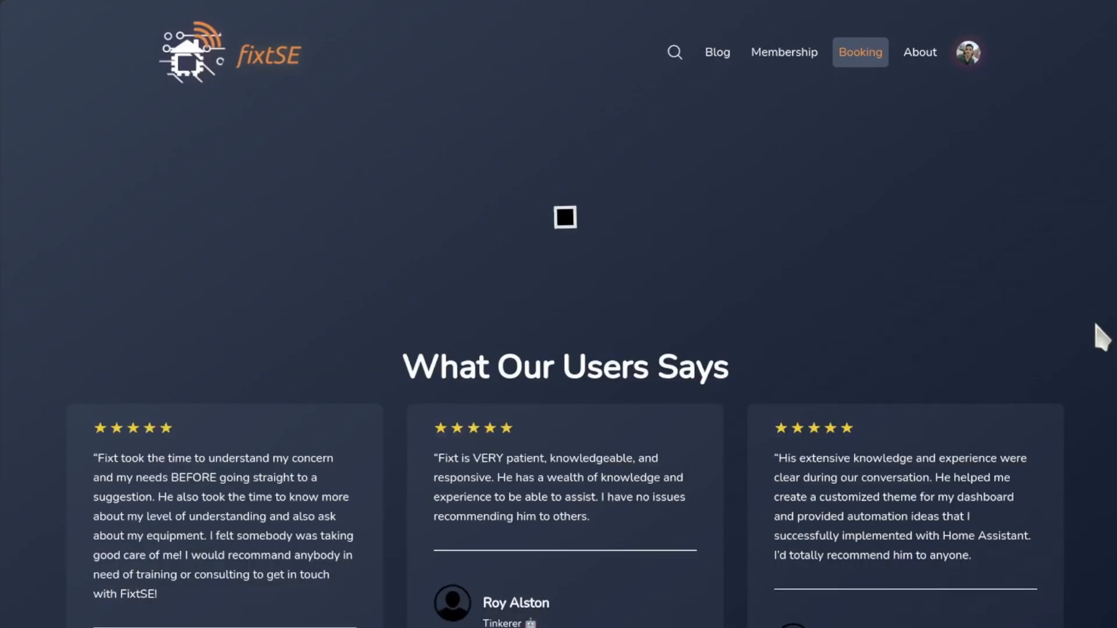